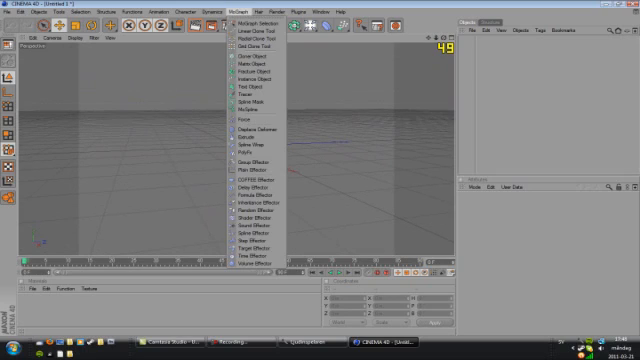
mouse_move(250, 92)
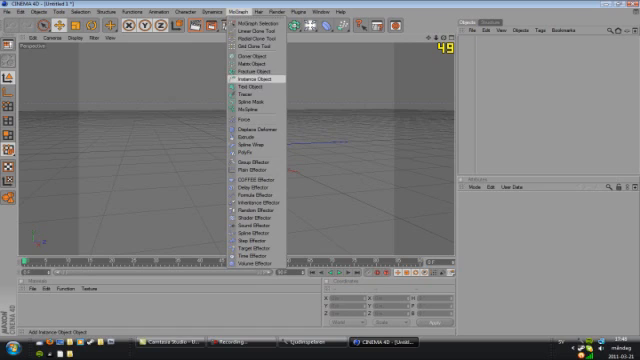
- Create a MoText object so default 3D text appears in the empty scene
click(240, 94)
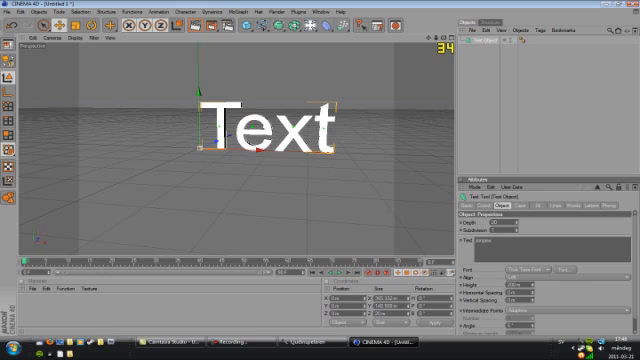
- Make the MoText read 'Jonjass' and scroll through the font chooser list
text(Jonjass)
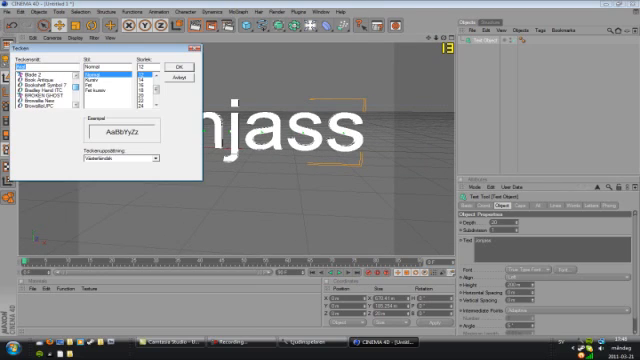
scroll(down, 3)
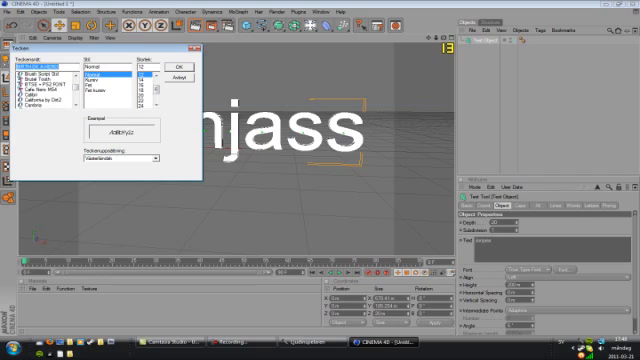
scroll(down, 3)
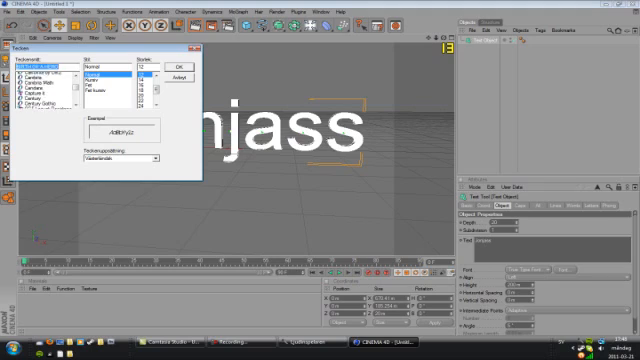
scroll(down, 3)
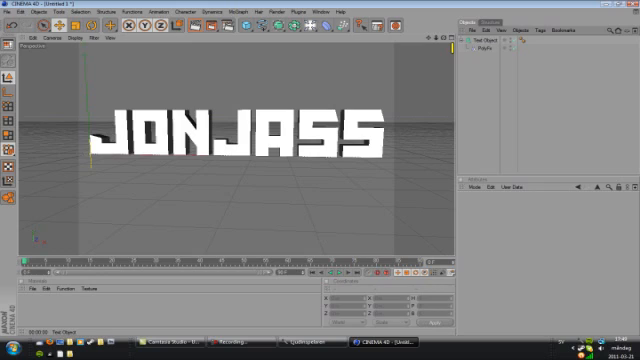
- Apply the blocky pixel font and select the JONJASS MoText object in the Object Manager
click(488, 40)
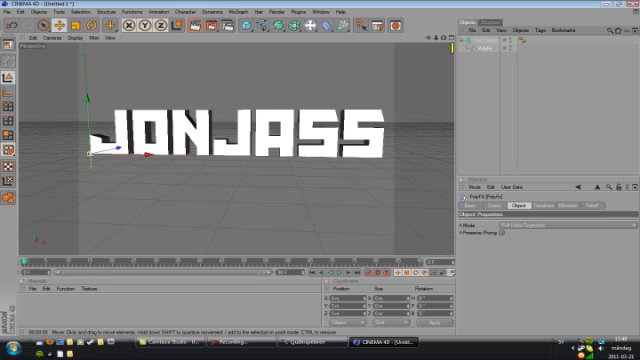
- Add a PolyFX from the MoGraph menu under JONJASS so it splits into polygon fragments
click(232, 12)
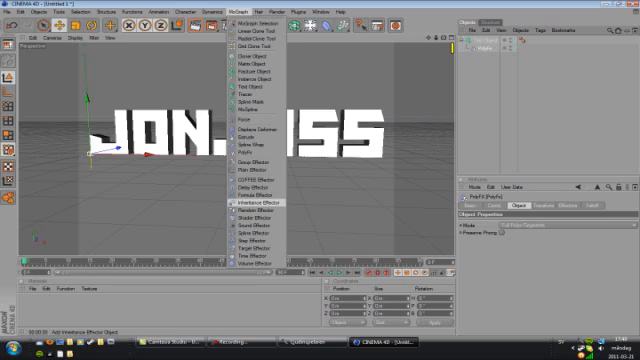
mouse_move(248, 212)
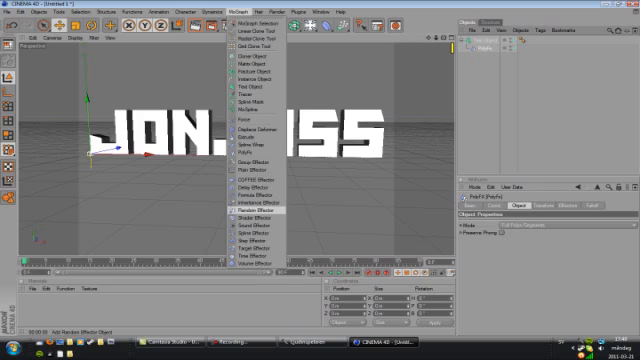
click(244, 208)
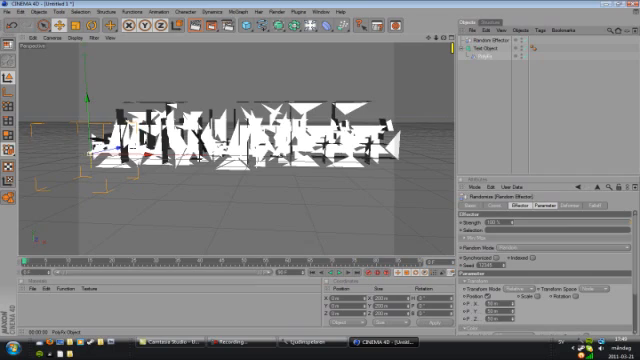
- Add a Random effector with spherical falloff so only a sphere-shaped region of JONJASS breaks apart
click(488, 48)
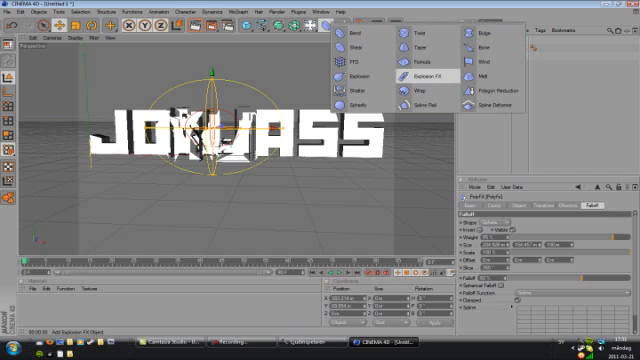
- Add another effector from the MoGraph Effector list to the JONJASS PolyFX setup
click(424, 76)
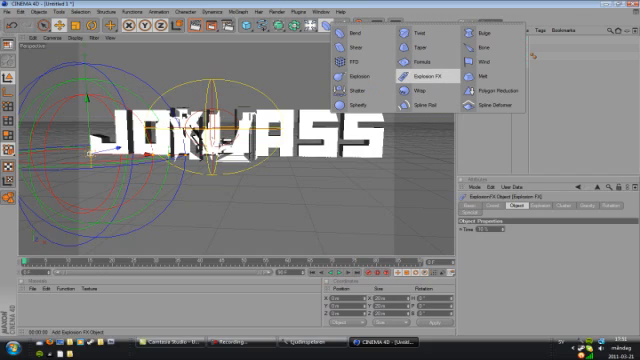
click(426, 76)
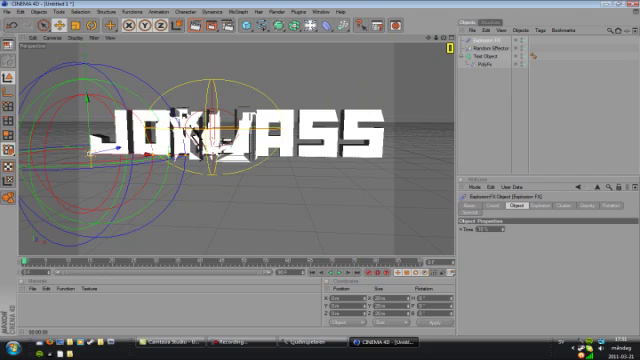